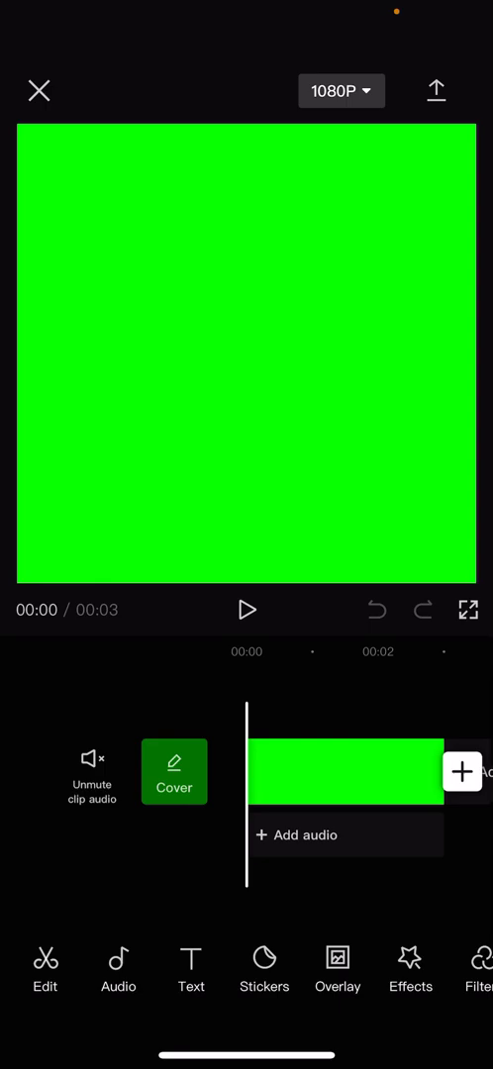
# - Start a new text layer from the Text tools and begin entering the name ('ki')
pyautogui.click(190, 970)
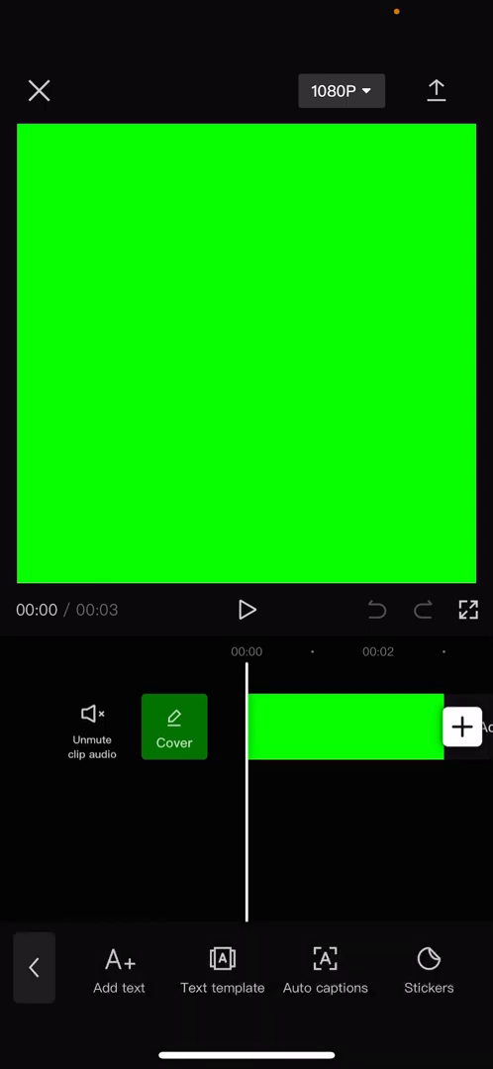
pyautogui.click(118, 970)
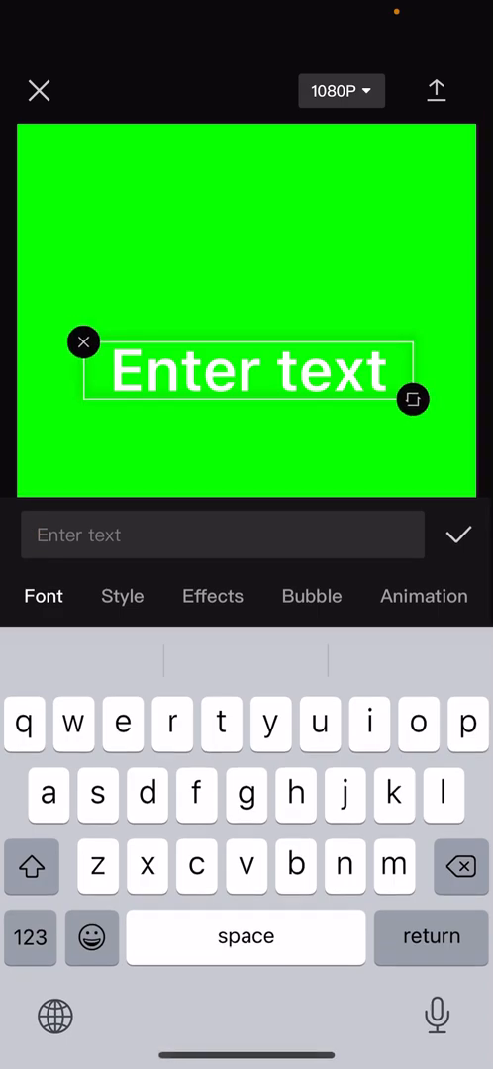
pyautogui.write('k')
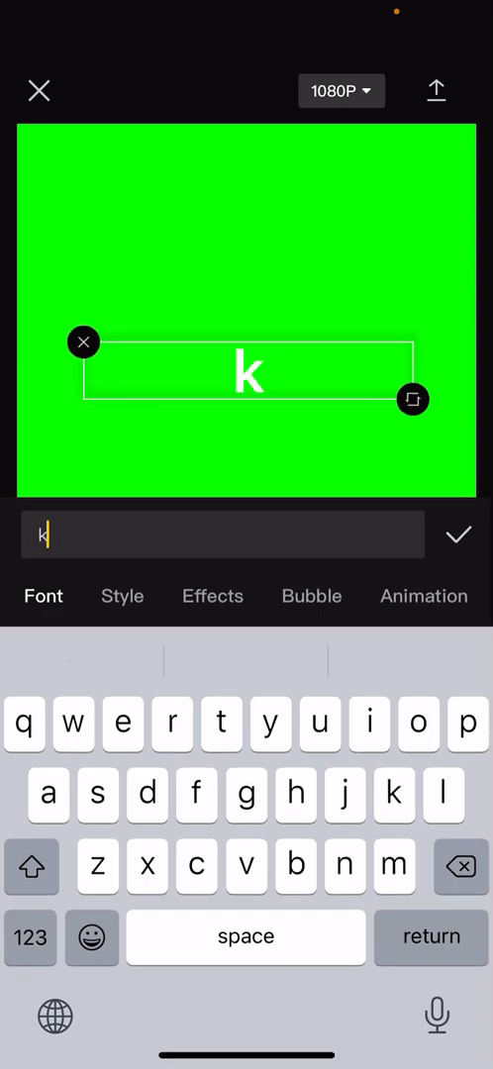
pyautogui.write('i a n a a u r e l')
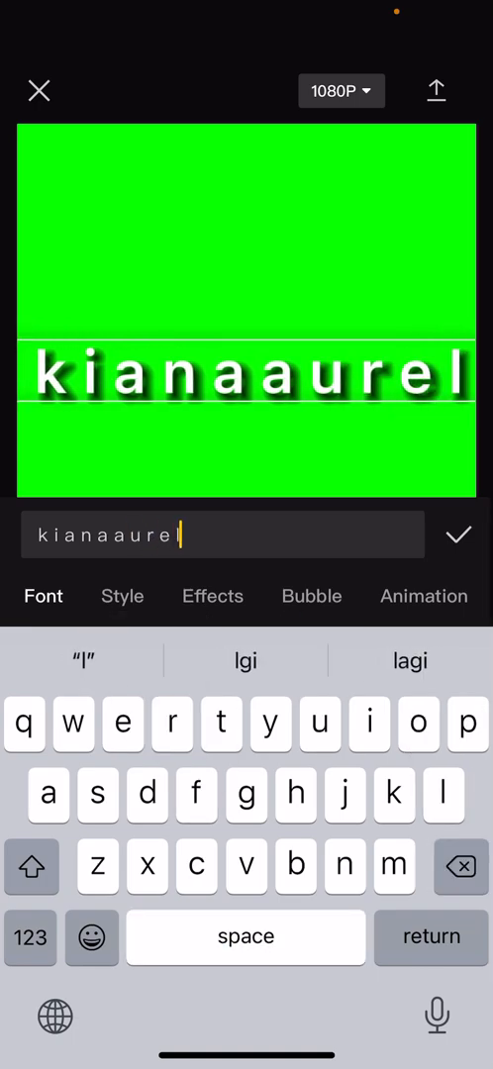
# - Finish typing and set the name's font to MARVIN after trying GAMBOL
pyautogui.click(122, 595)
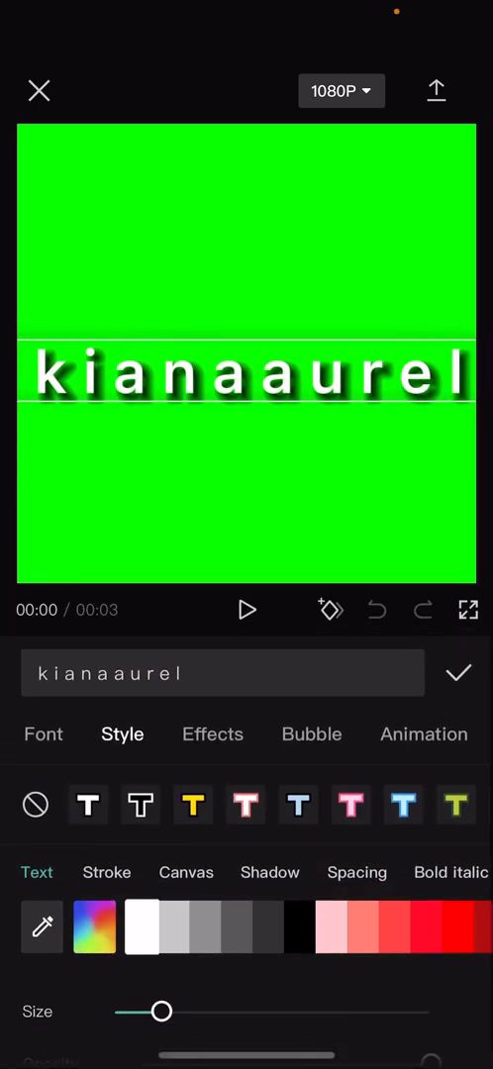
pyautogui.click(43, 732)
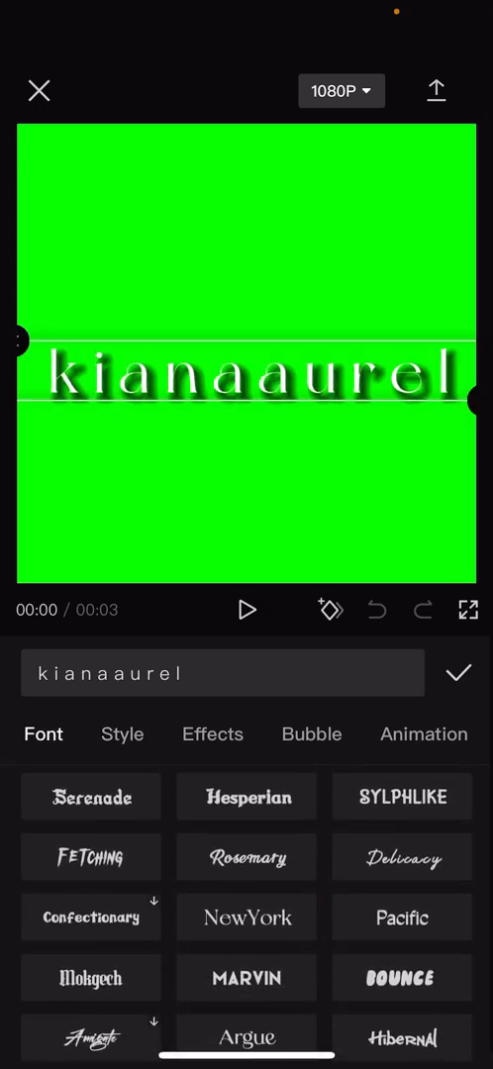
pyautogui.click(245, 976)
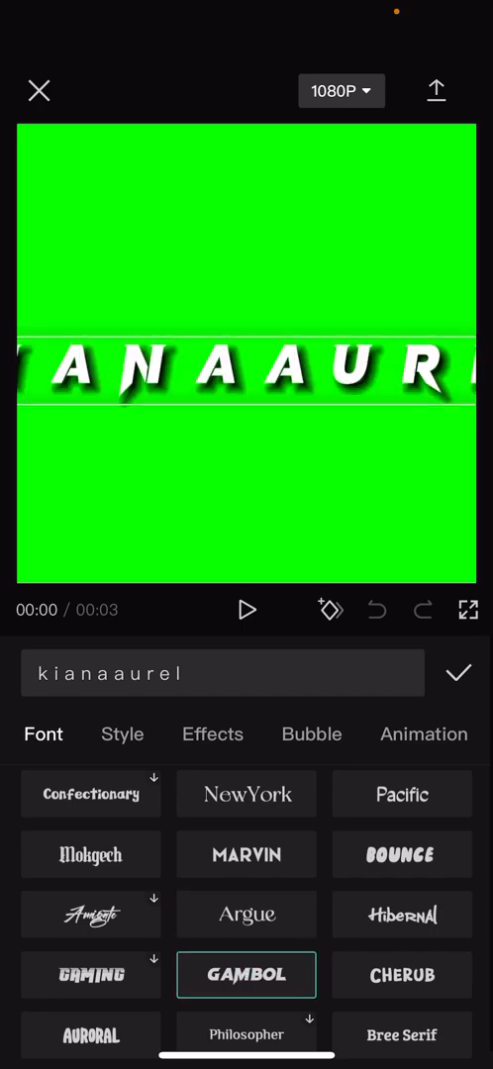
pyautogui.scroll(-3)
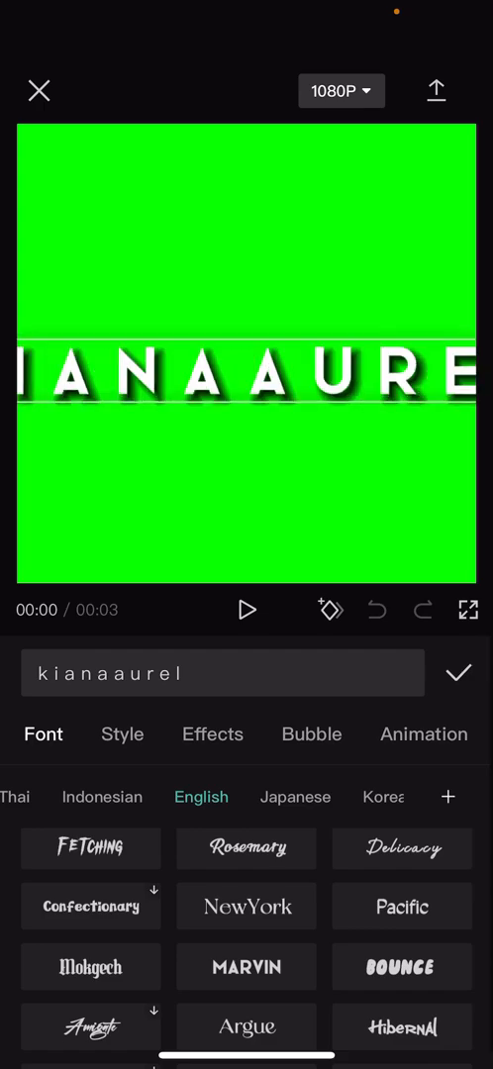
pyautogui.click(245, 966)
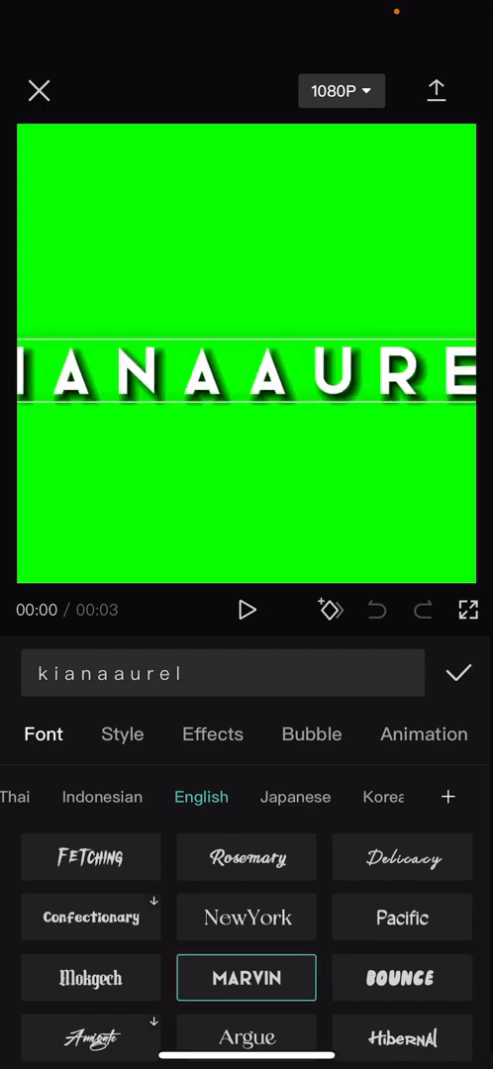
# - In Style > Shadow, lower the name text's shadow opacity slightly
pyautogui.click(123, 732)
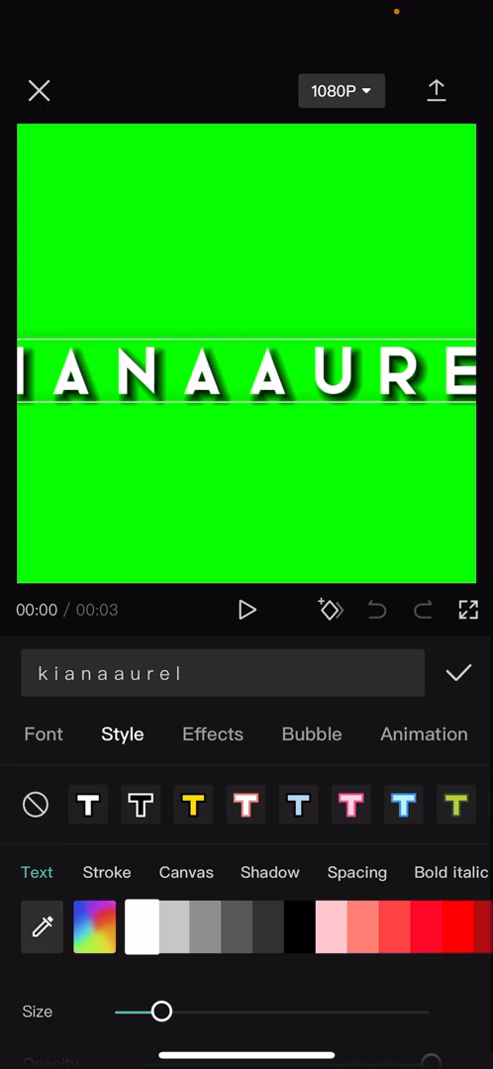
pyautogui.click(270, 871)
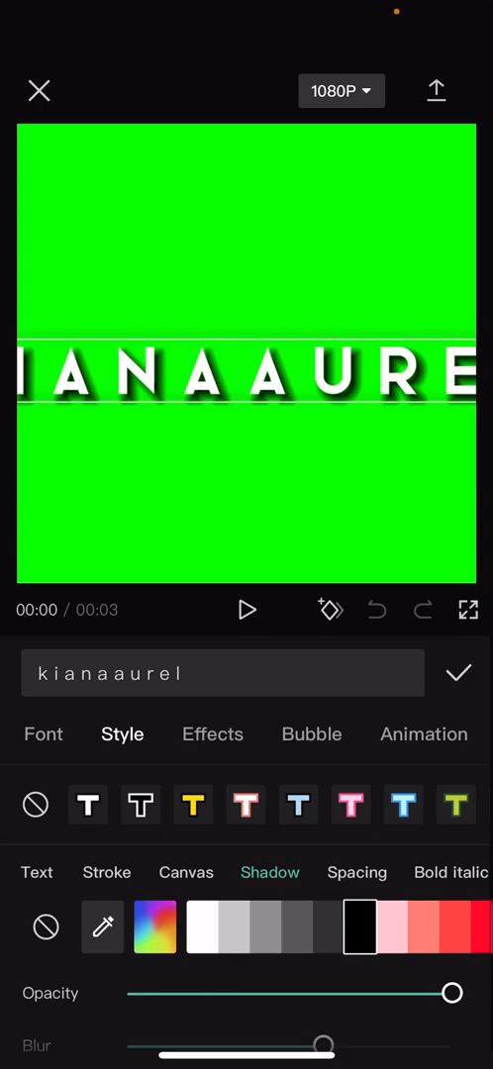
pyautogui.moveTo(451, 993); pyautogui.dragTo(385, 994)
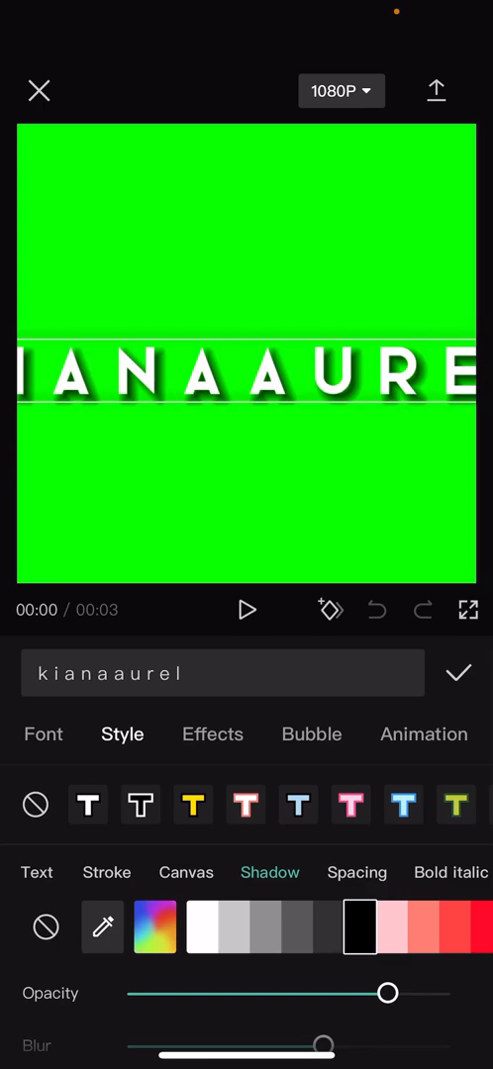
pyautogui.click(424, 733)
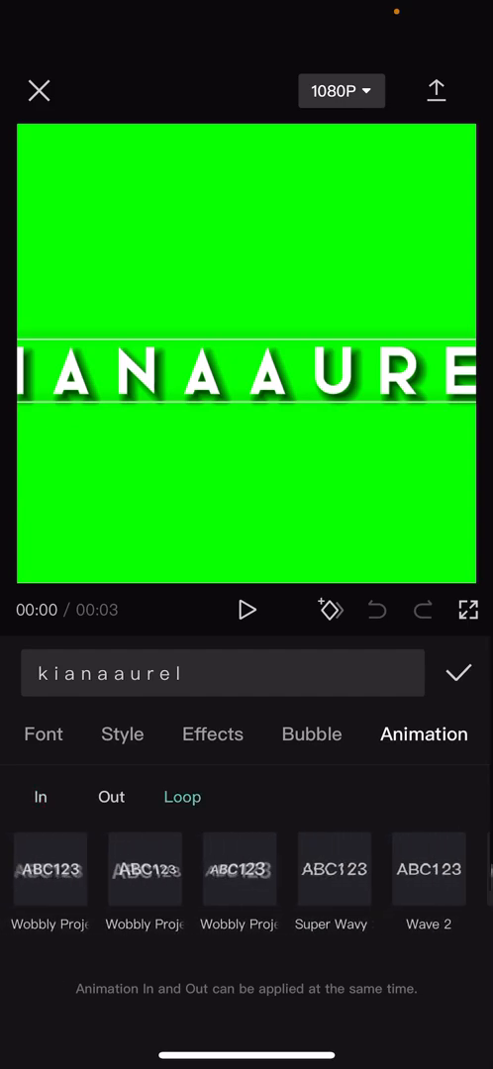
# - Give the name a looping Rotate animation so it spins in a circle
pyautogui.click(245, 871)
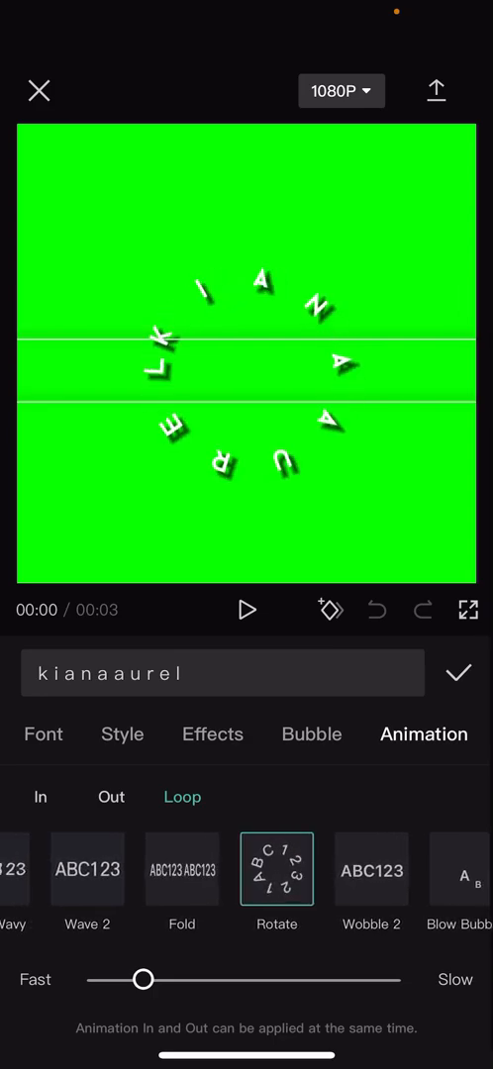
pyautogui.click(463, 673)
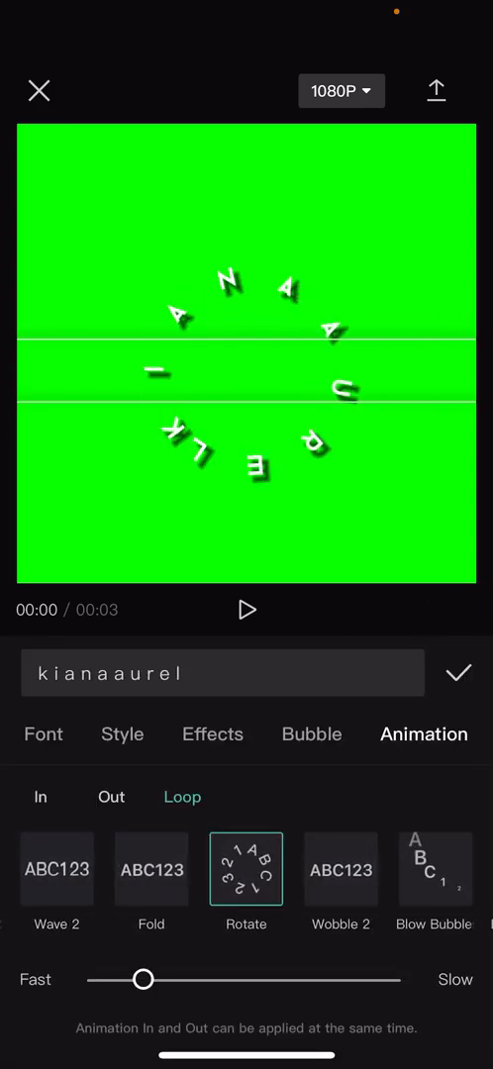
pyautogui.click(222, 673)
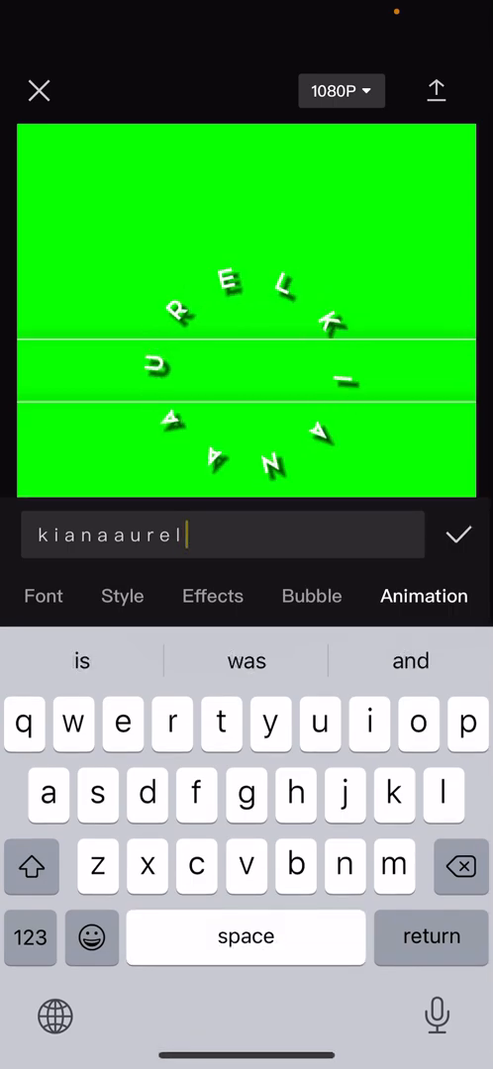
pyautogui.click(457, 535)
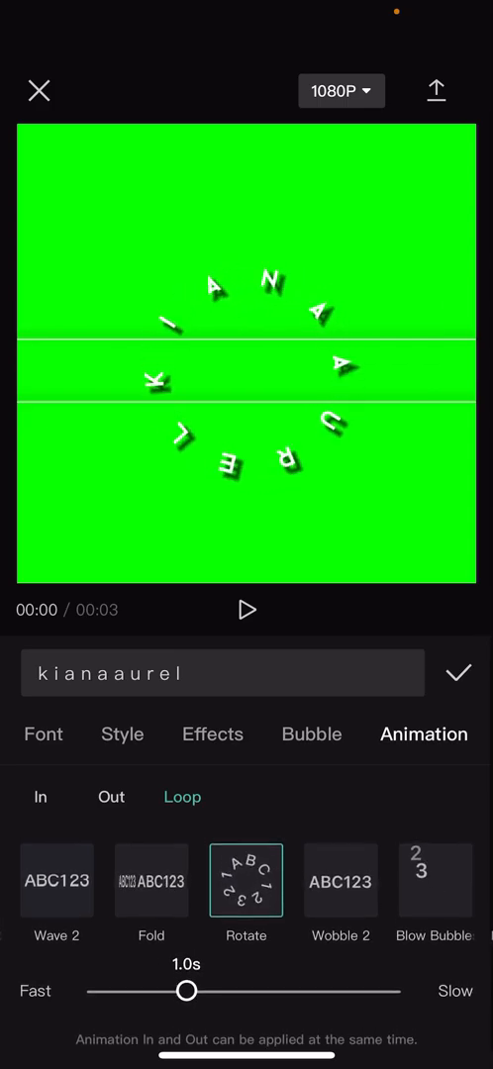
# - Drag the rotation speed slider all the way to the slowest setting
pyautogui.moveTo(188, 989); pyautogui.dragTo(253, 975)
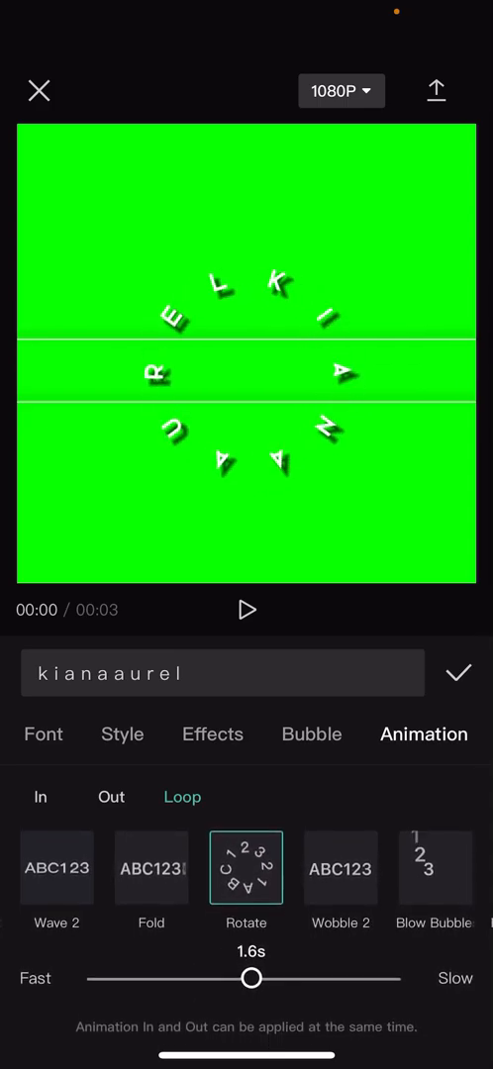
pyautogui.moveTo(253, 978); pyautogui.dragTo(333, 978)
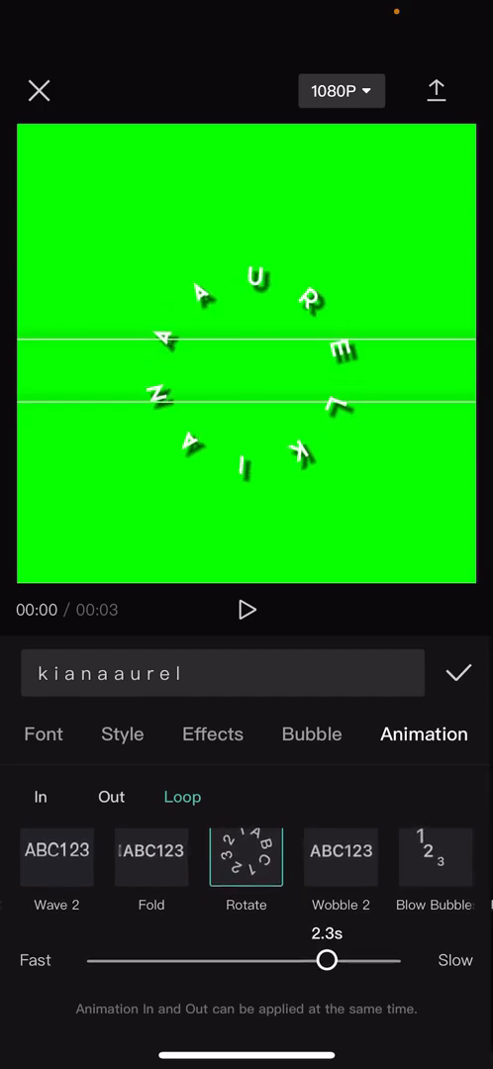
pyautogui.moveTo(332, 960); pyautogui.dragTo(400, 959)
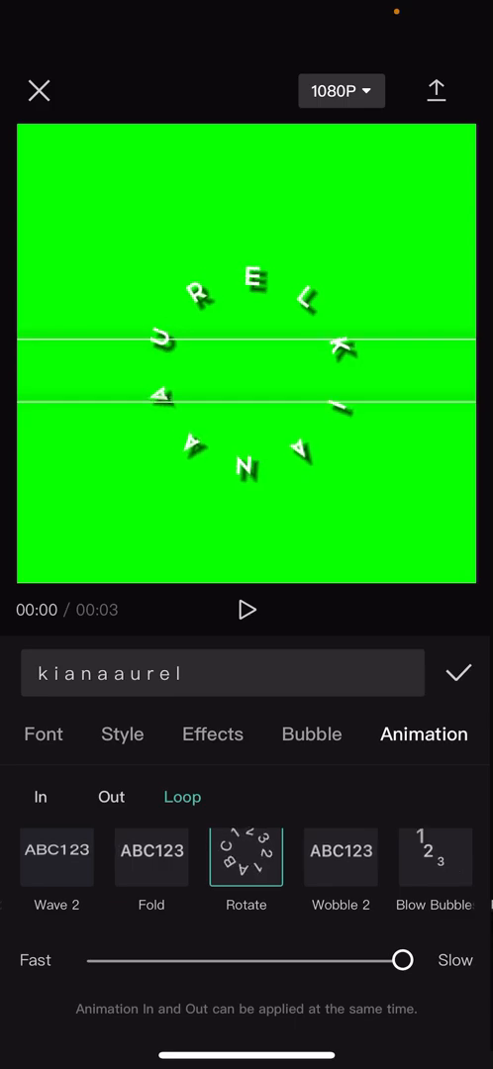
pyautogui.click(123, 732)
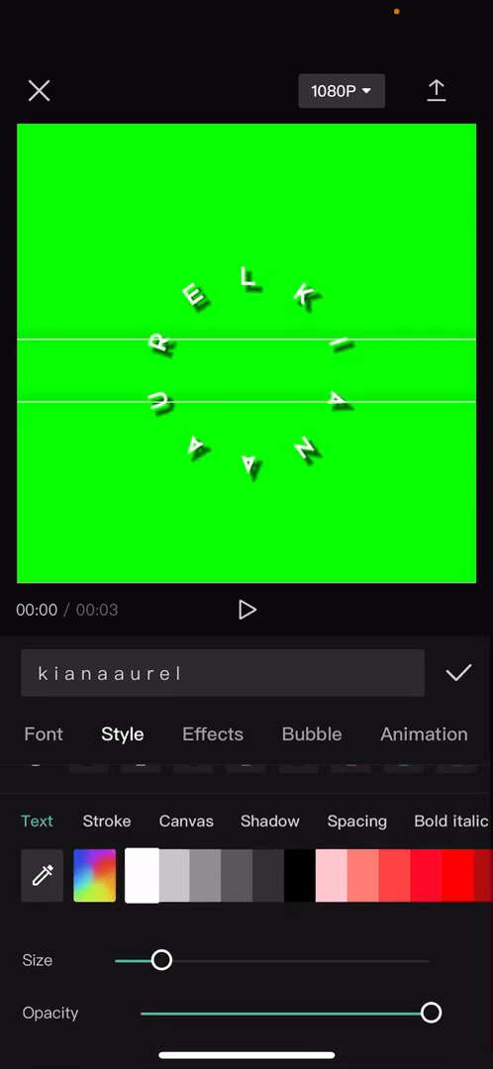
# - Set the circular name text size to 10% and confirm the caption edit
pyautogui.moveTo(162, 960); pyautogui.dragTo(138, 960)
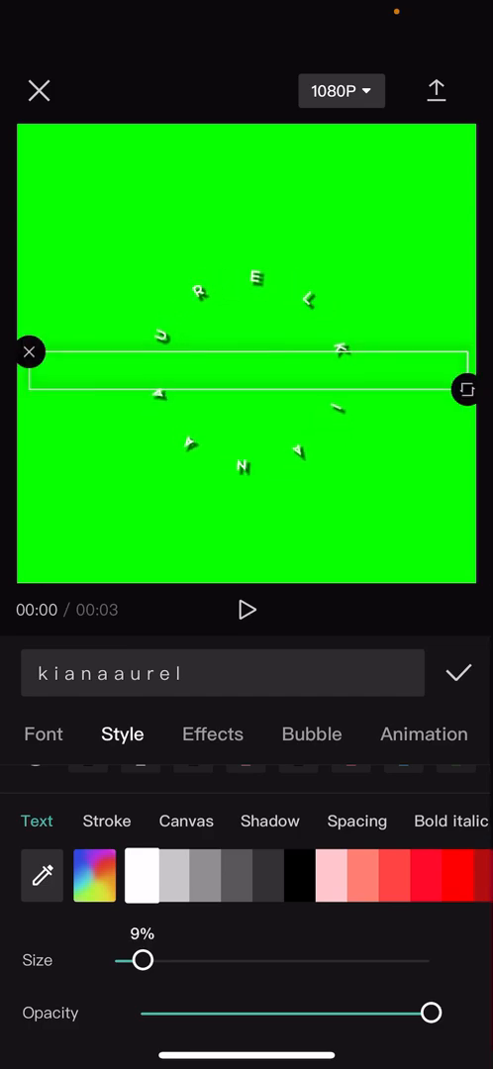
pyautogui.moveTo(142, 960); pyautogui.dragTo(150, 960)
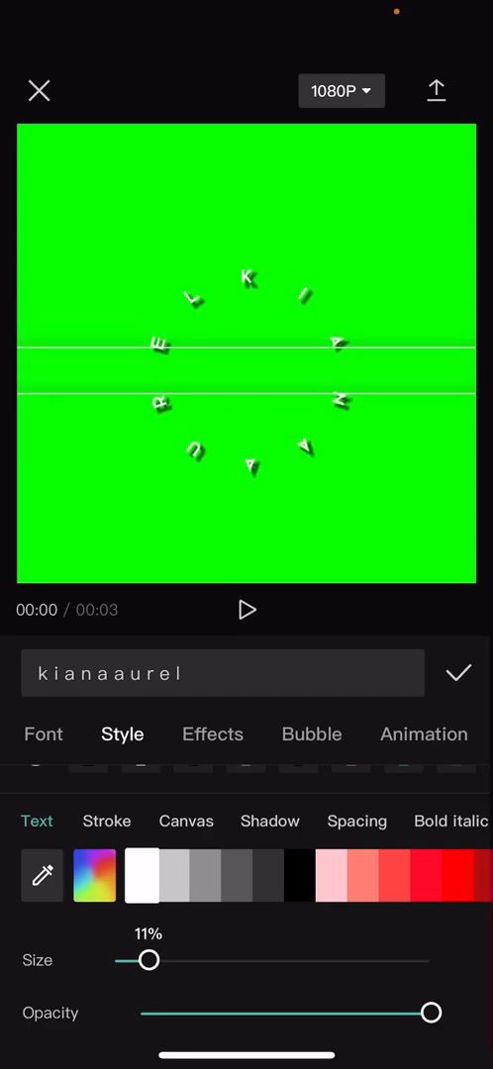
pyautogui.moveTo(148, 962); pyautogui.dragTo(142, 962)
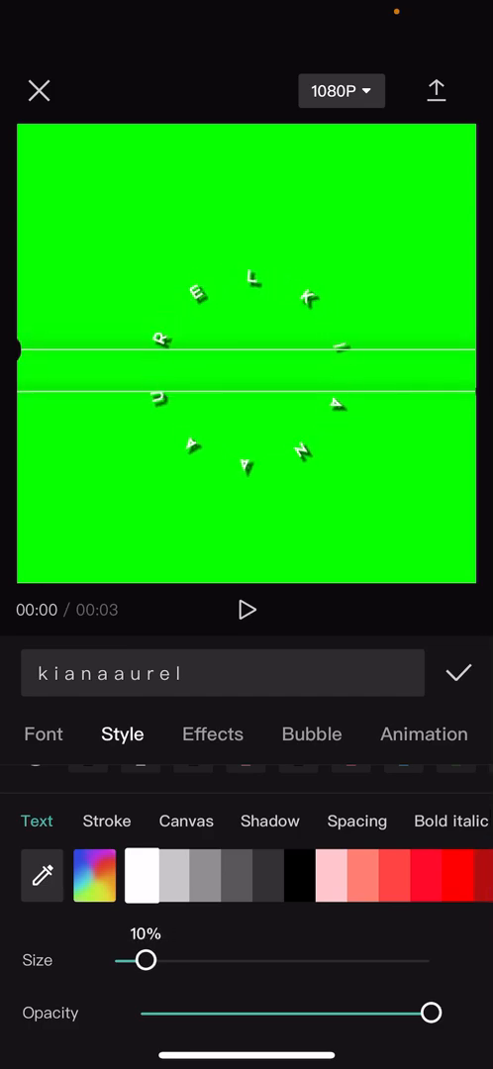
pyautogui.click(459, 673)
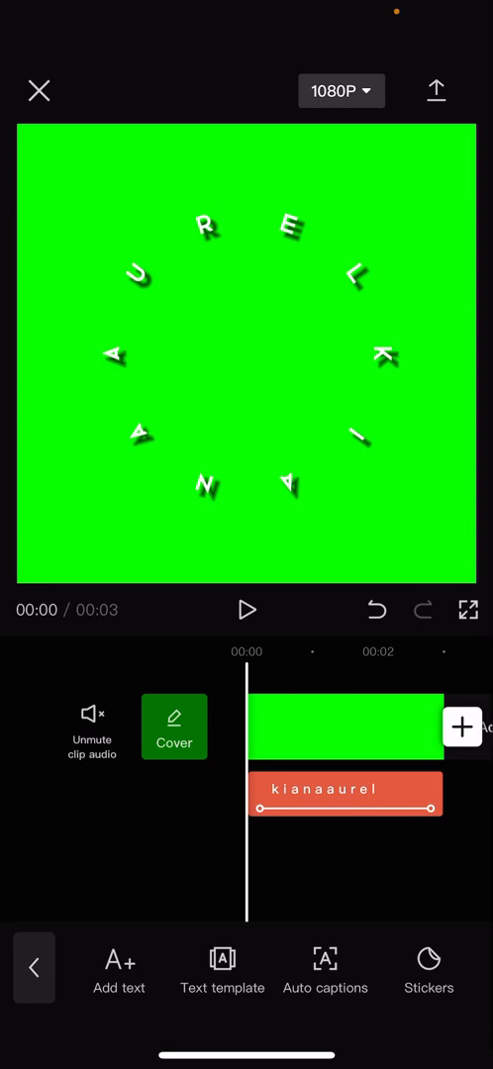
# - Add a new text layer reading 'hello' centred inside the name ring and confirm it
pyautogui.click(118, 968)
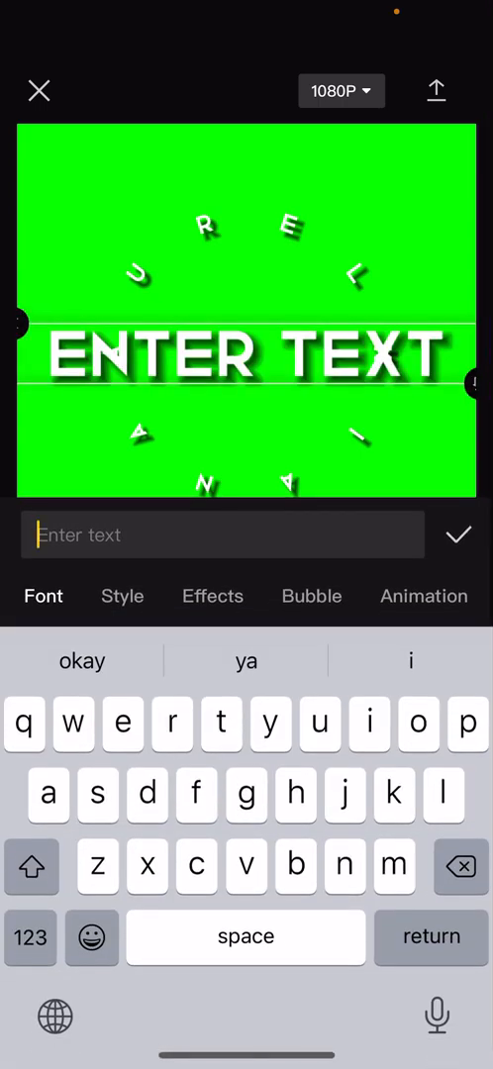
pyautogui.write('h')
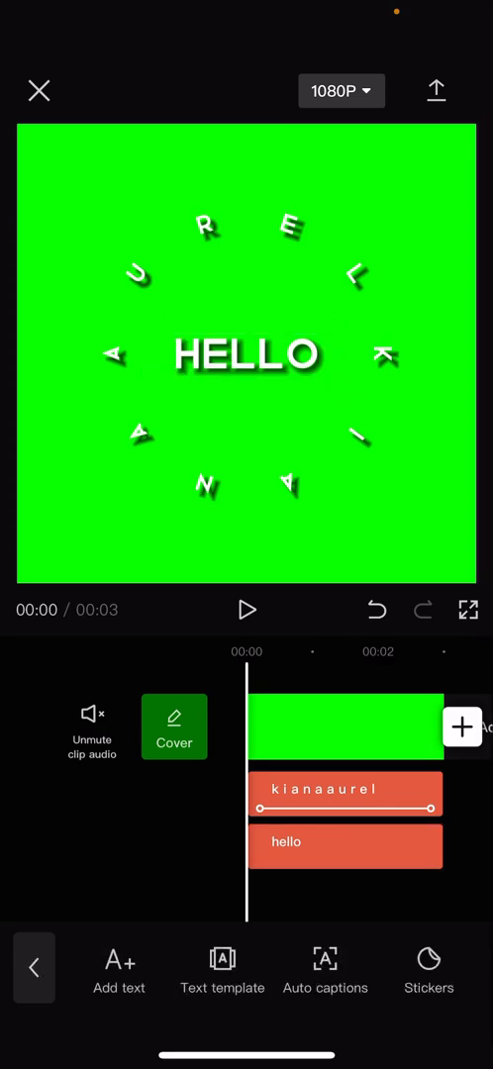
pyautogui.click(435, 91)
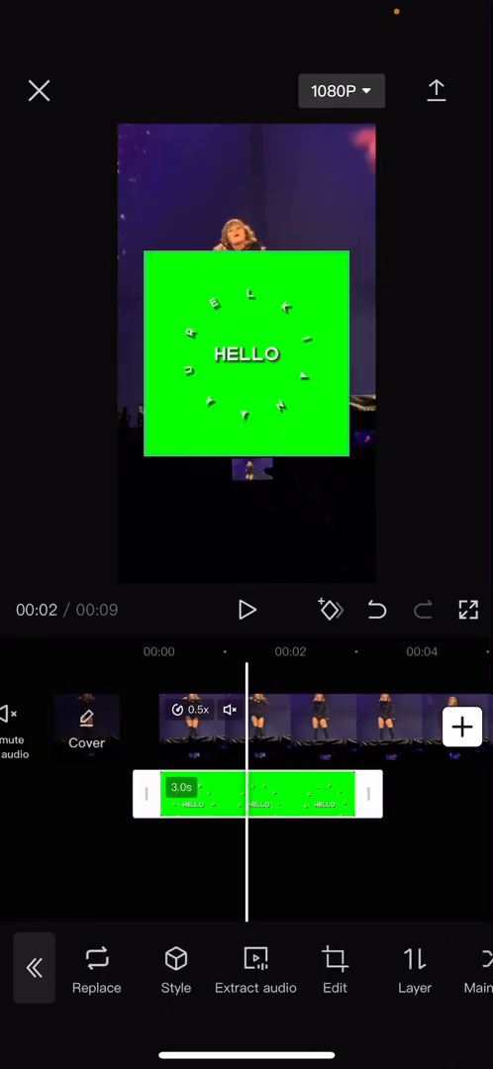
# - Scroll the clip toolbar to reach the Chroma key tool for the green overlay
pyautogui.hscroll(-3)
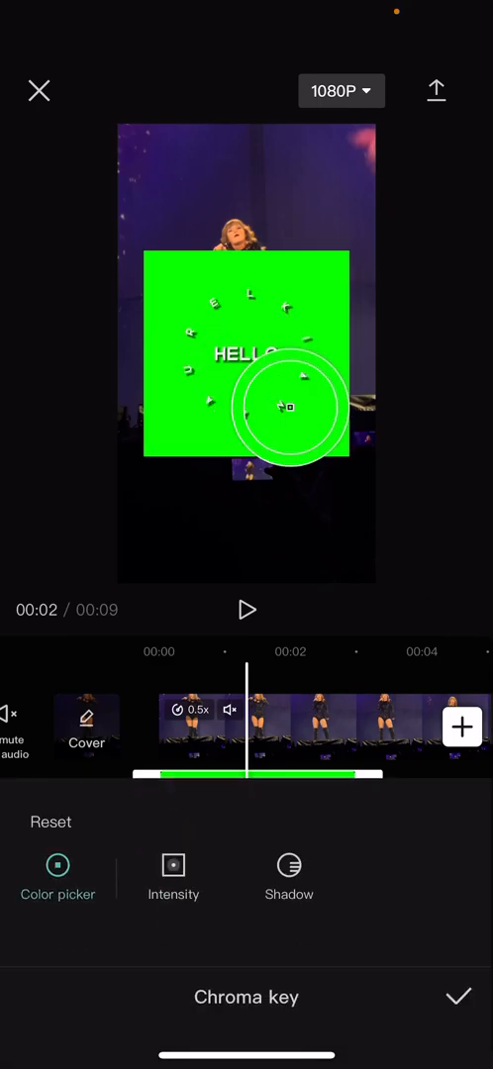
# - Sample the green background, set keying Intensity to about 14 and raise the edge Shadow
pyautogui.moveTo(287, 408); pyautogui.dragTo(297, 415)
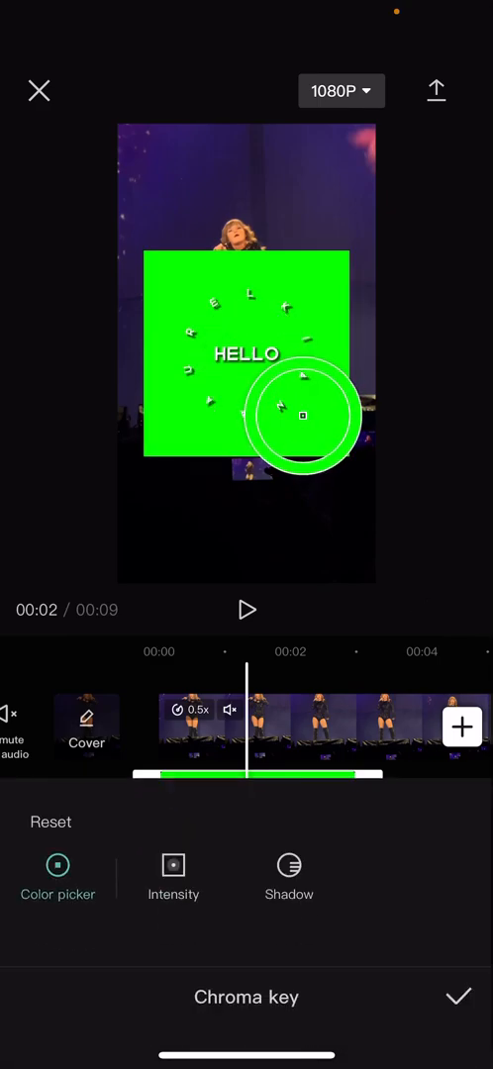
pyautogui.click(175, 867)
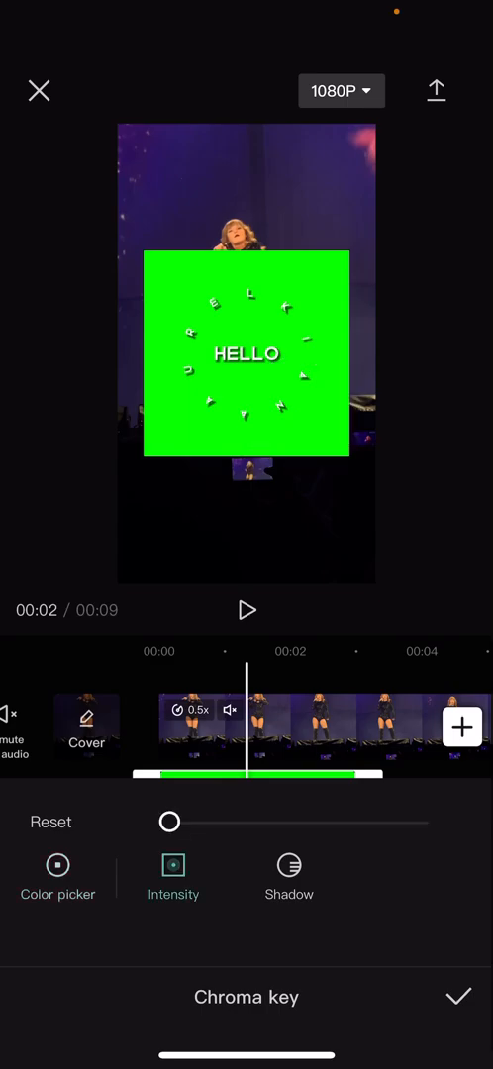
pyautogui.moveTo(170, 821); pyautogui.dragTo(229, 821)
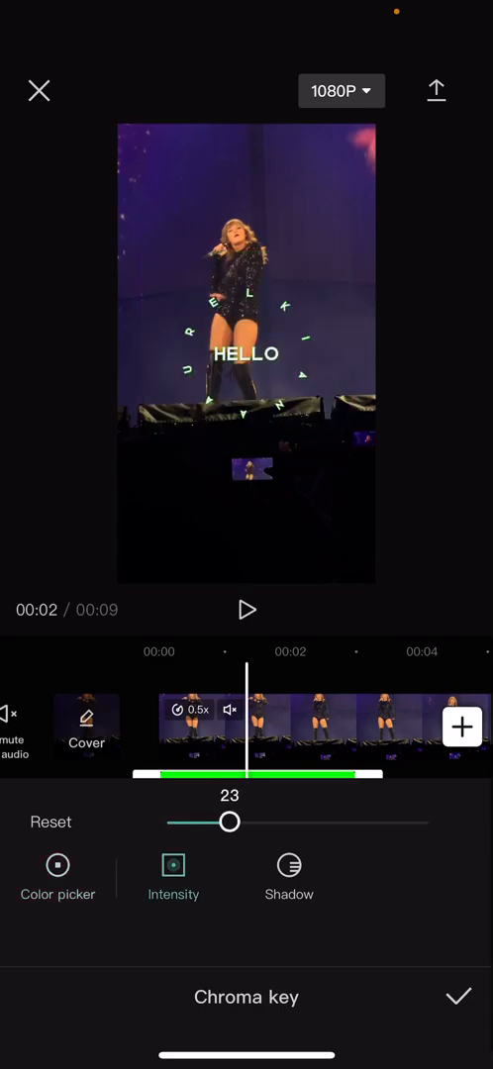
pyautogui.moveTo(231, 823); pyautogui.dragTo(206, 824)
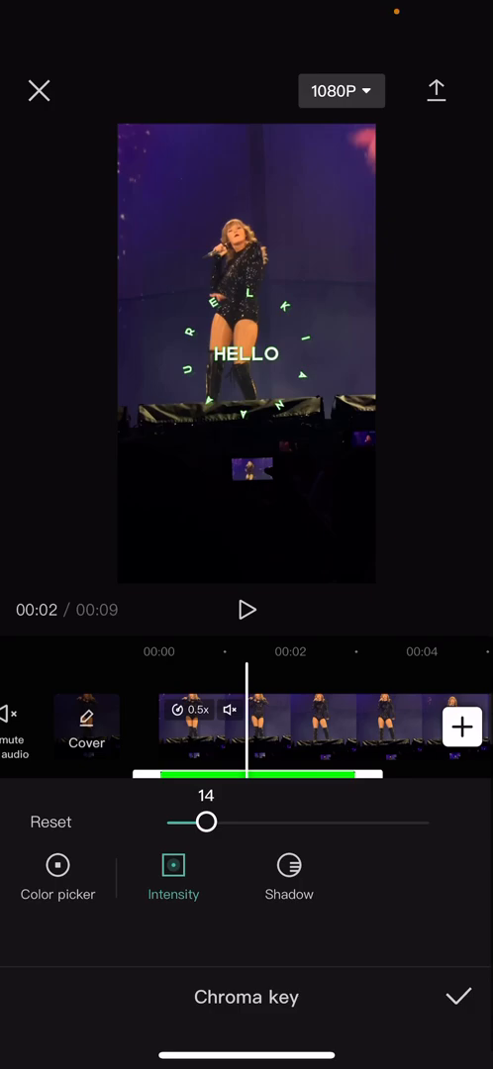
pyautogui.click(289, 864)
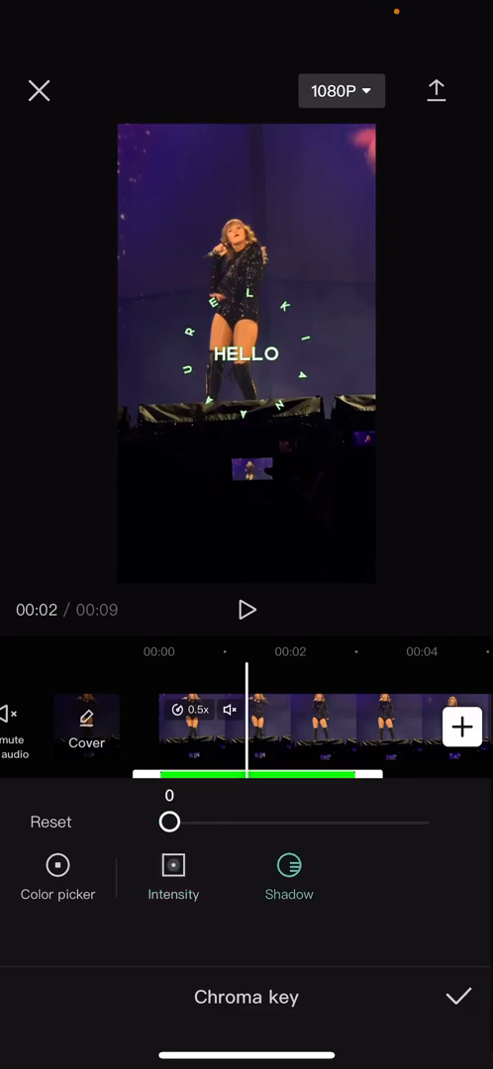
pyautogui.moveTo(168, 821); pyautogui.dragTo(418, 822)
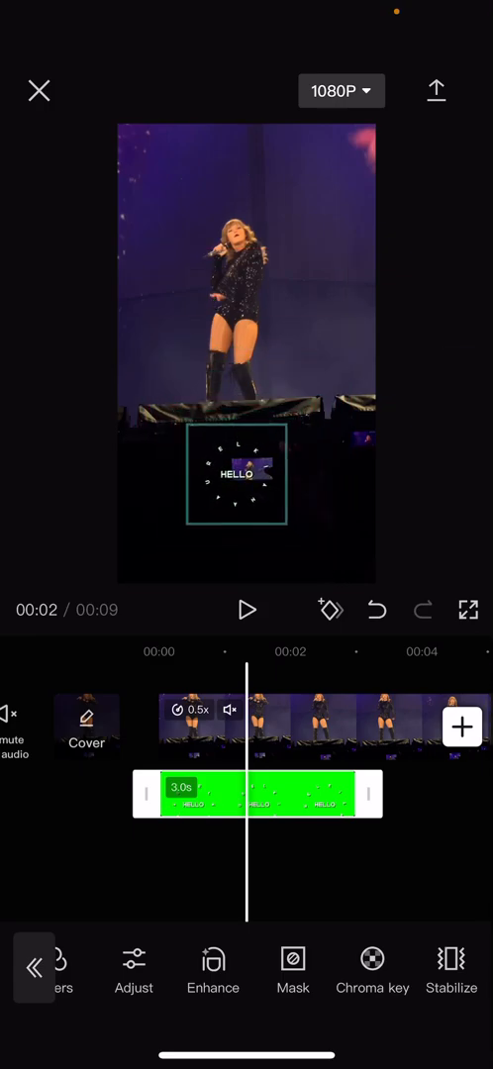
# - Drag the shrunken keyed overlay up into the top-right corner of the preview
pyautogui.moveTo(237, 471); pyautogui.dragTo(329, 170)
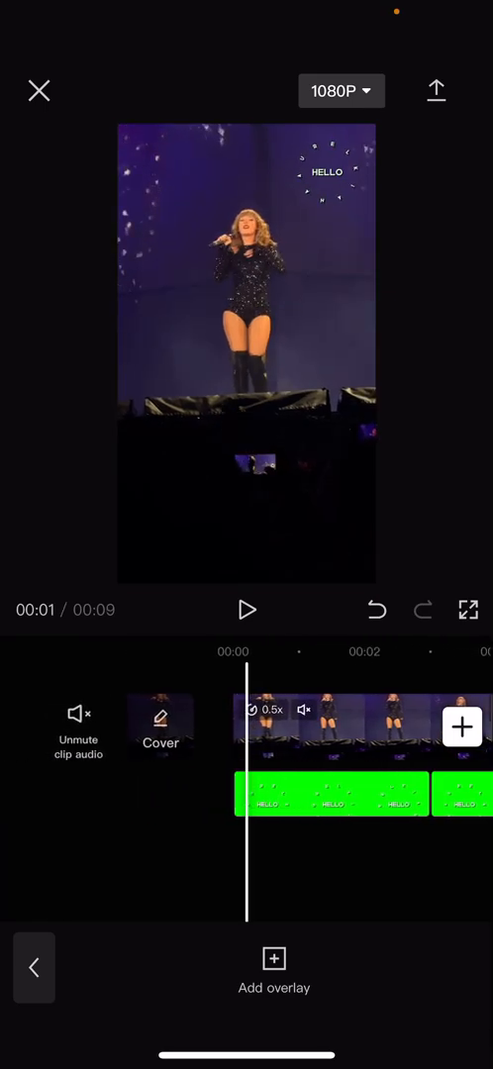
# - Play back the project to preview the spinning HELLO name ring watermark
pyautogui.click(245, 610)
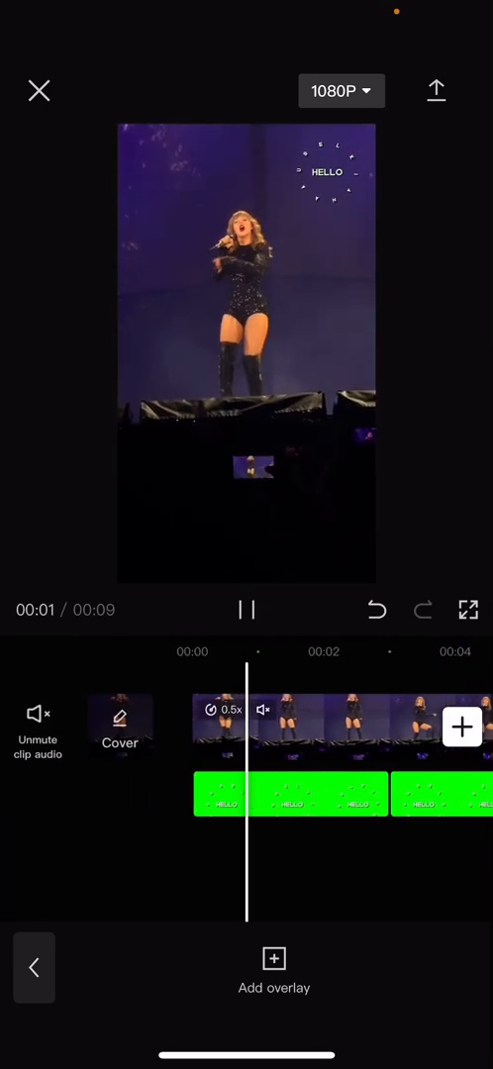